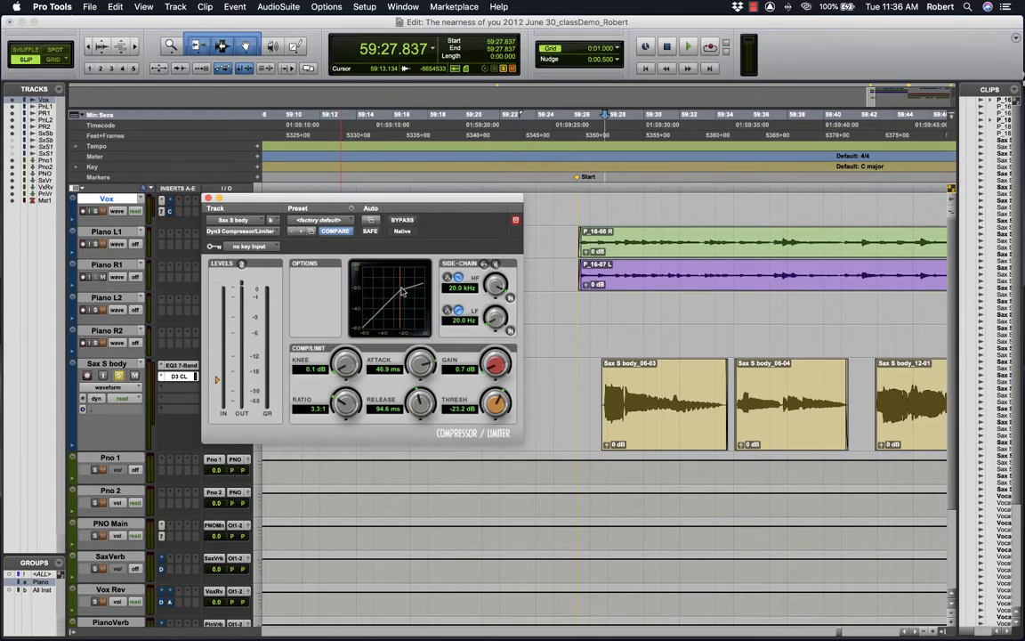
{"action": "mouse_move", "coordinate": [410, 308]}
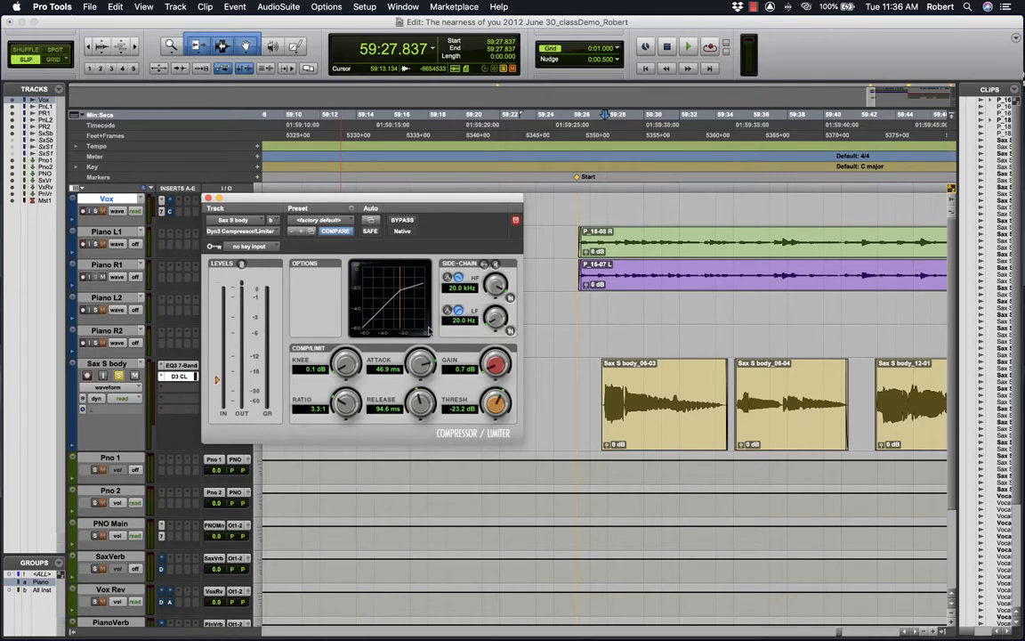
Lower the Sax S body threshold to around -29 dB, then settle it at about -20.9 dB
{"action": "left_click_drag", "start_coordinate": [497, 402], "coordinate": [496, 414]}
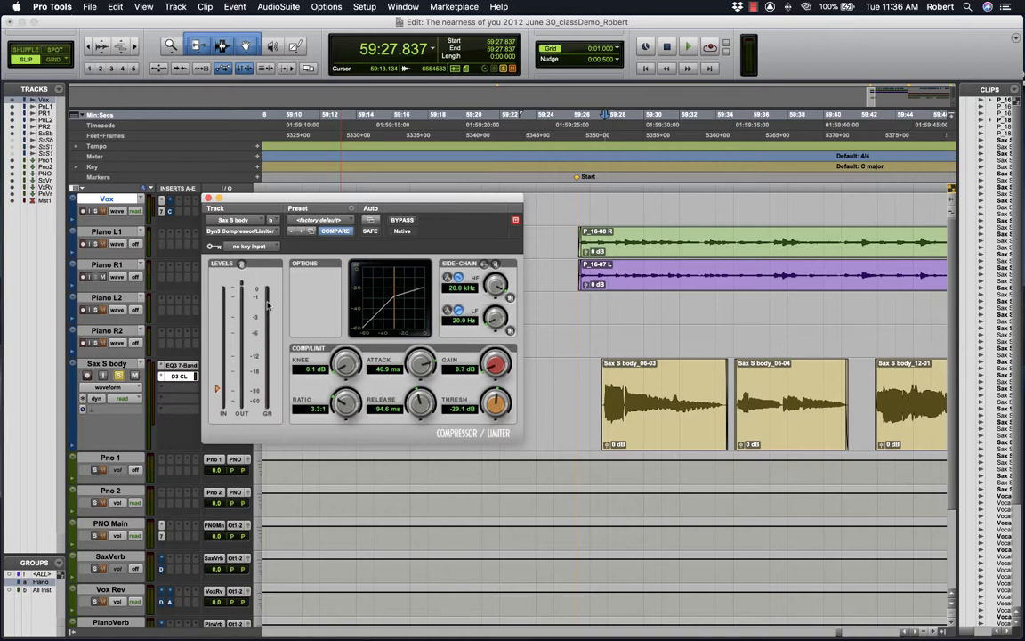
{"action": "left_click", "coordinate": [688, 46]}
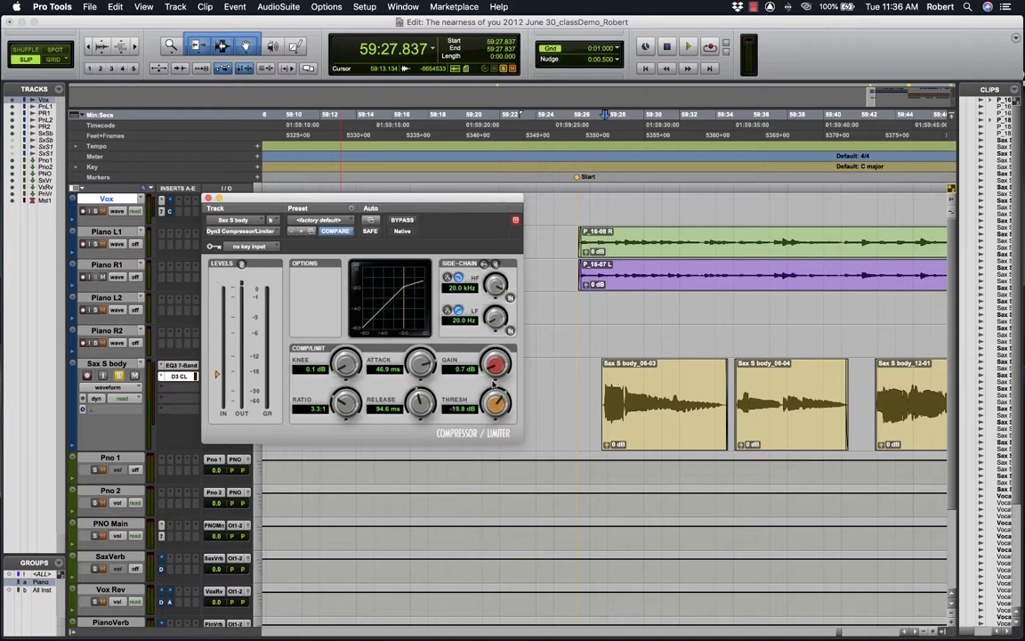
{"action": "left_click_drag", "start_coordinate": [496, 400], "coordinate": [502, 396]}
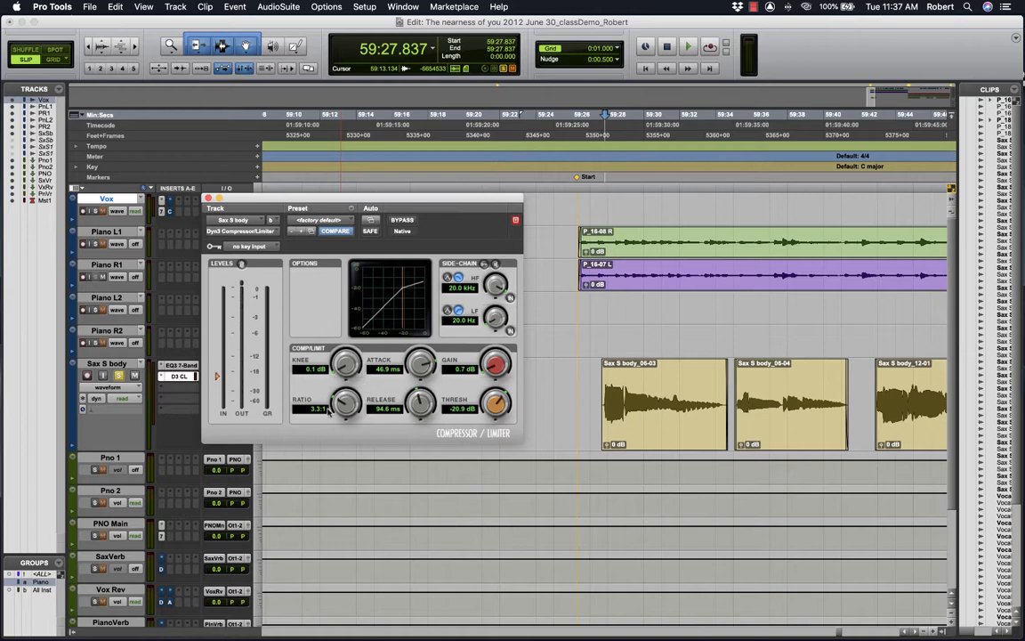
Raise the compression ratio from 4.6:1 all the way up to 100:1
{"action": "left_click_drag", "start_coordinate": [345, 402], "coordinate": [345, 396]}
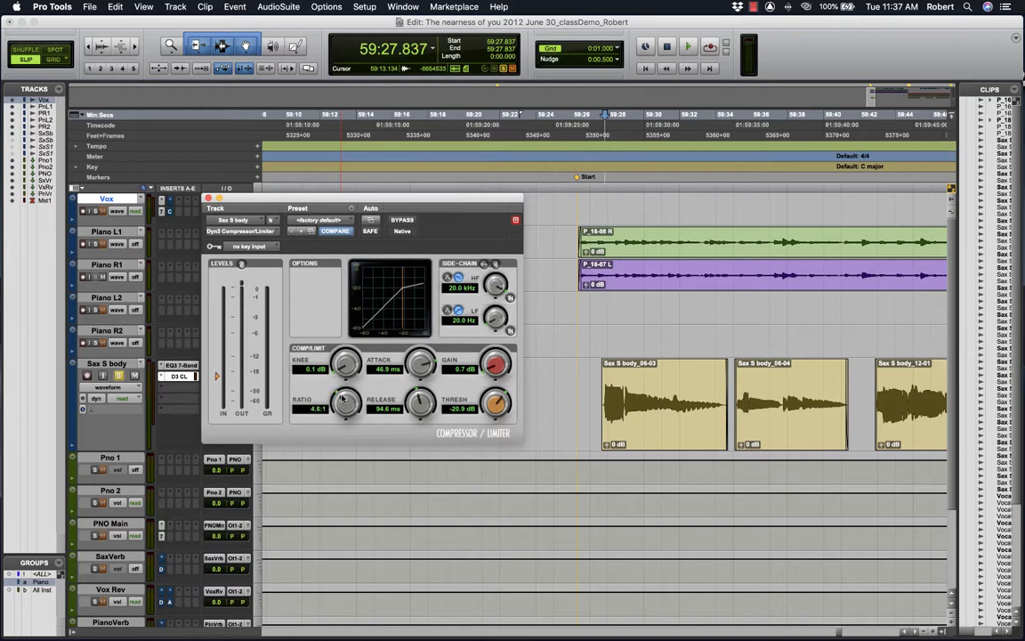
{"action": "left_click_drag", "start_coordinate": [345, 401], "coordinate": [345, 373]}
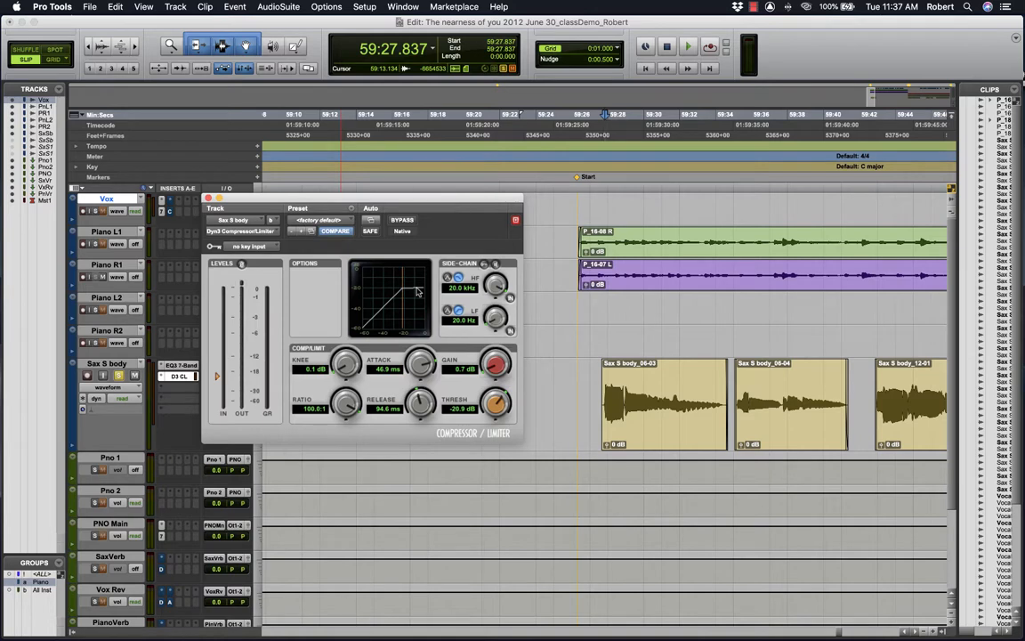
{"action": "mouse_move", "coordinate": [398, 291]}
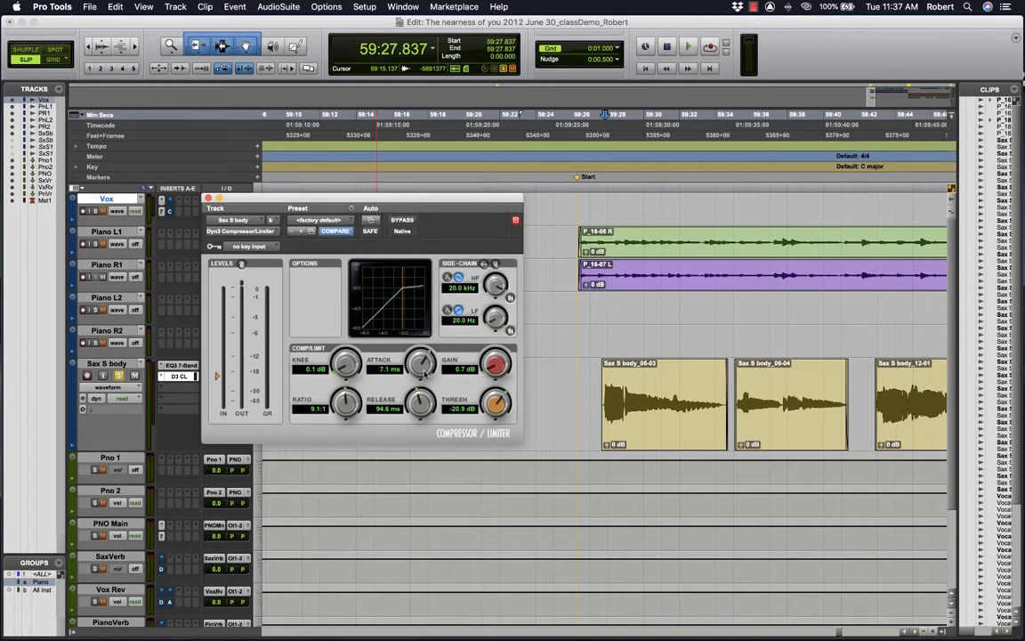
Set the Dyn3 attack time to 17.2 ms
{"action": "left_click_drag", "start_coordinate": [423, 368], "coordinate": [427, 356]}
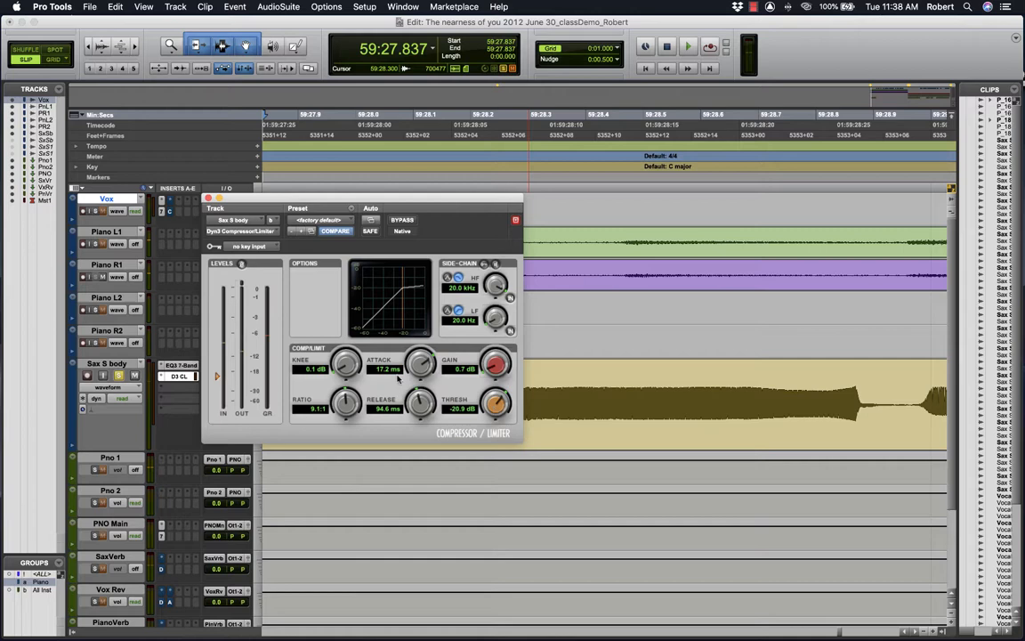
Lengthen the attack to about 38 ms, then to 41.2 ms
{"action": "left_click_drag", "start_coordinate": [421, 368], "coordinate": [420, 356]}
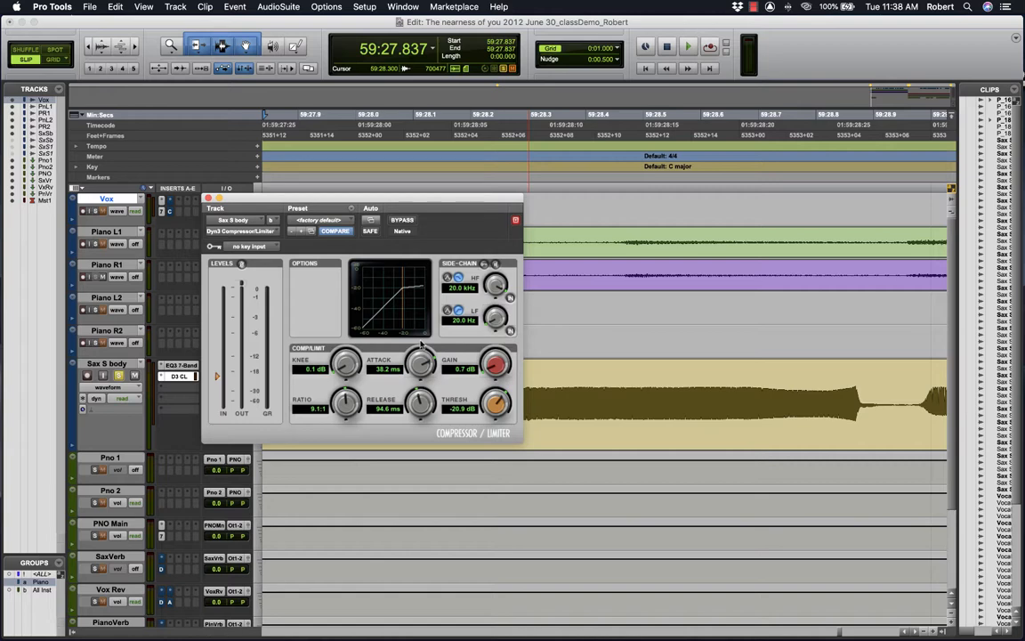
{"action": "left_click_drag", "start_coordinate": [420, 365], "coordinate": [422, 343]}
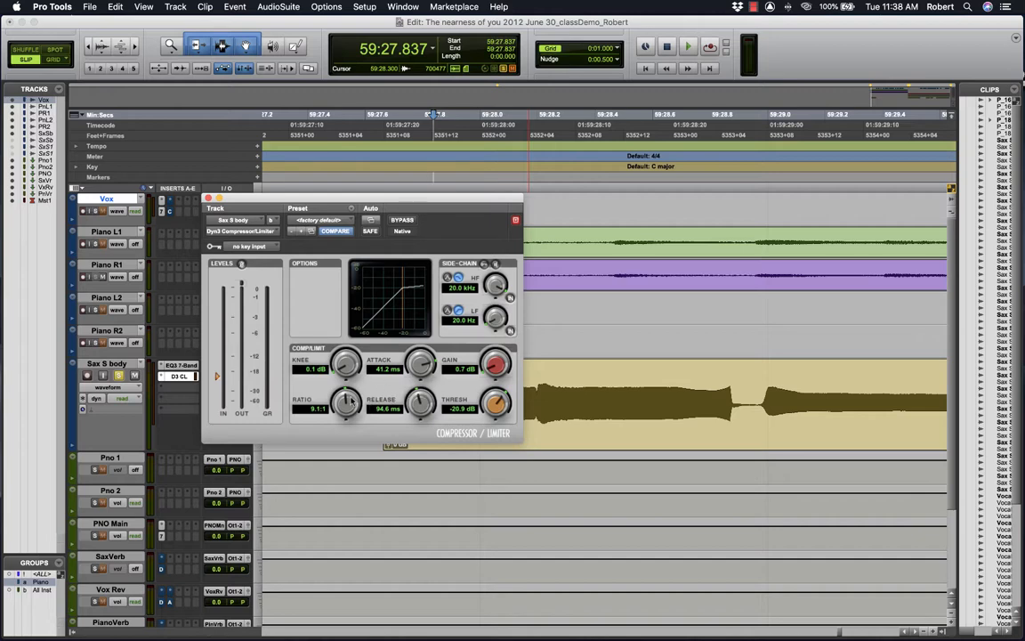
Step the ratio down through 4.2:1, 3.8:1 and 3.2:1 to 3.1:1, then try about 8.5:1
{"action": "left_click_drag", "start_coordinate": [346, 402], "coordinate": [342, 423]}
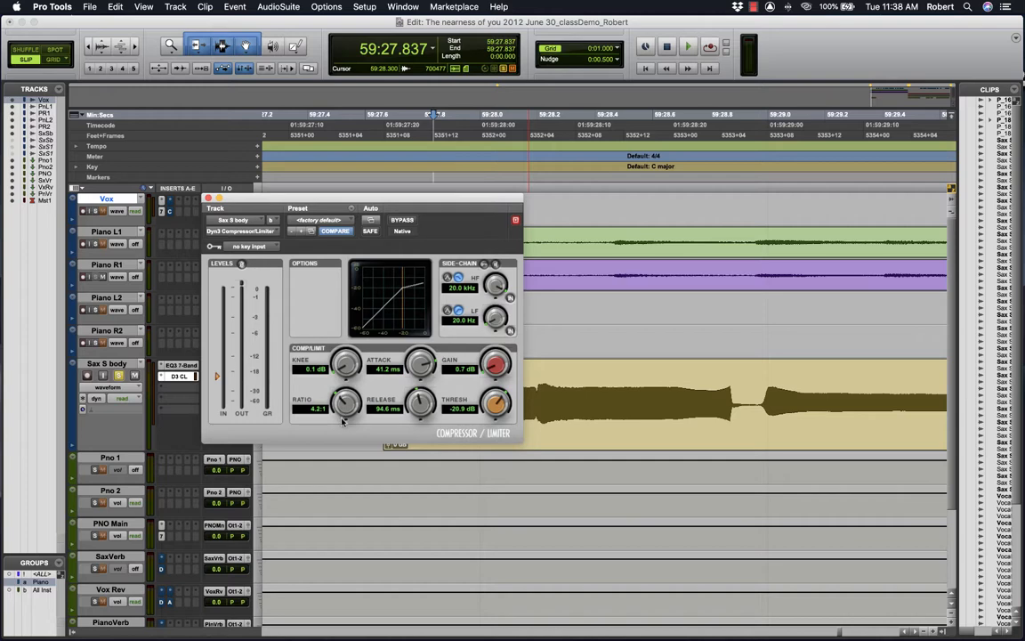
{"action": "left_click_drag", "start_coordinate": [345, 402], "coordinate": [345, 407]}
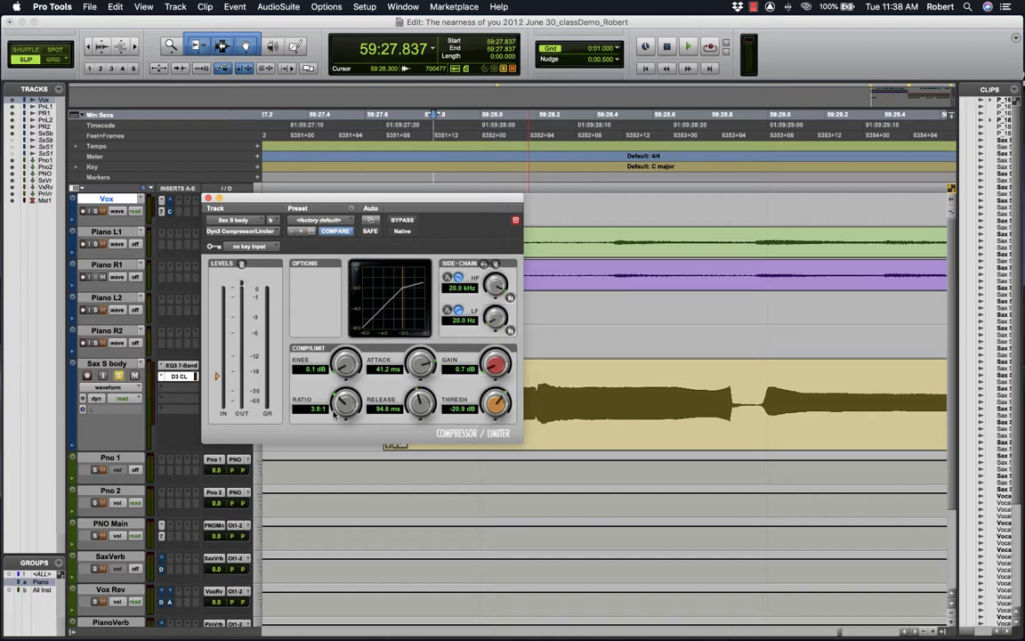
{"action": "left_click_drag", "start_coordinate": [346, 402], "coordinate": [343, 407]}
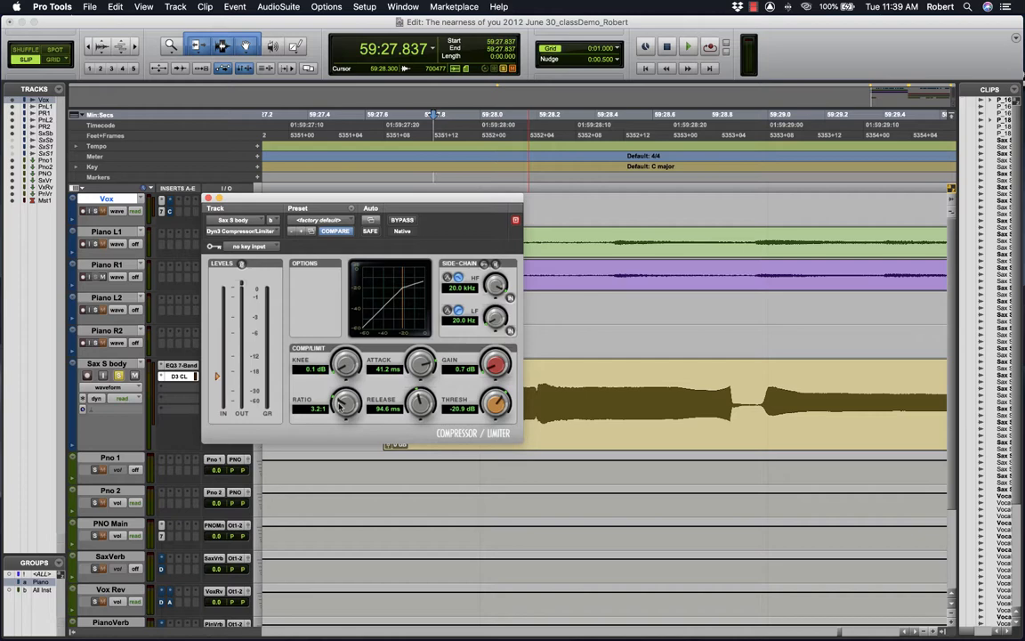
{"action": "left_click_drag", "start_coordinate": [343, 400], "coordinate": [341, 409]}
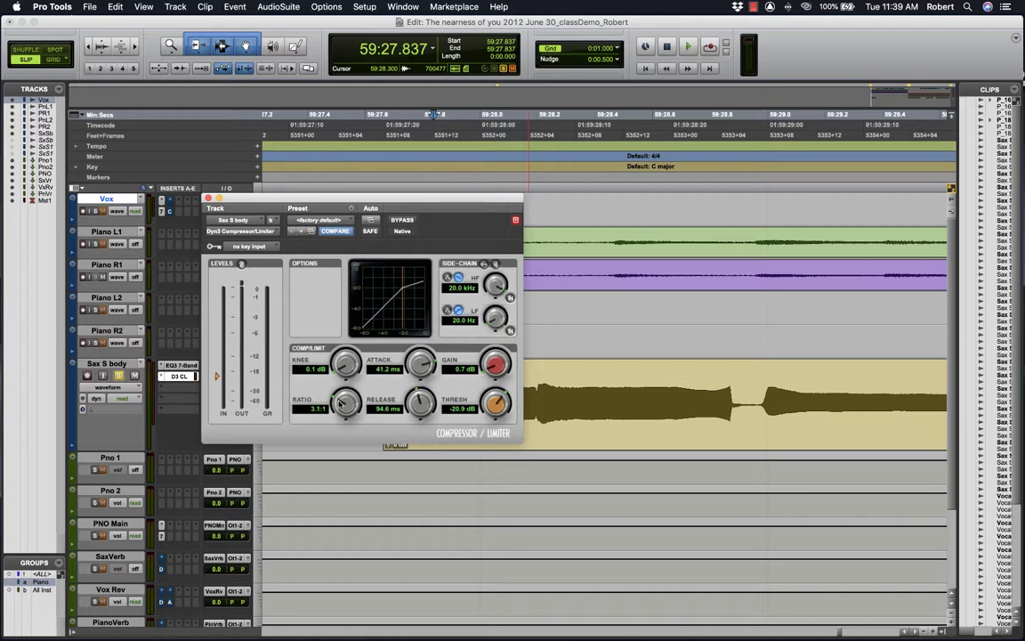
{"action": "left_click_drag", "start_coordinate": [346, 402], "coordinate": [345, 373]}
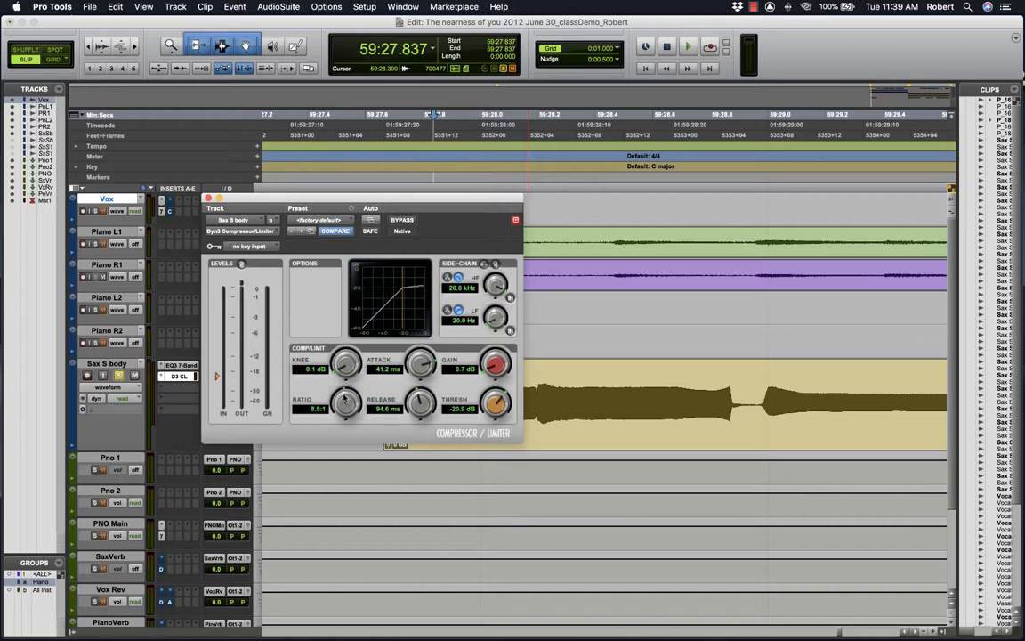
{"action": "left_click", "coordinate": [688, 45]}
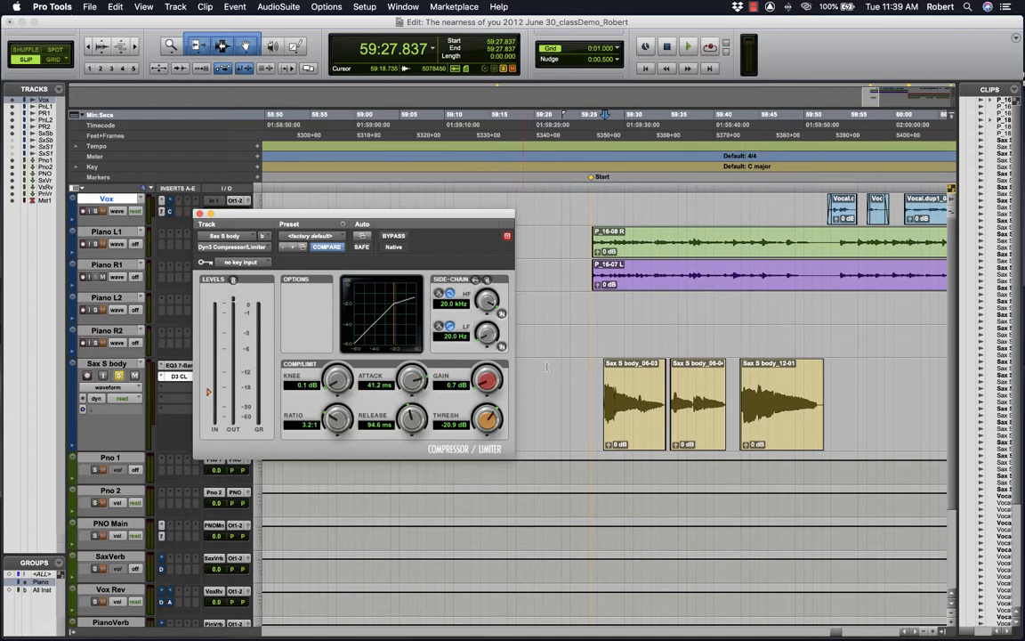
{"action": "scroll", "scroll_direction": "right", "scroll_amount": 3}
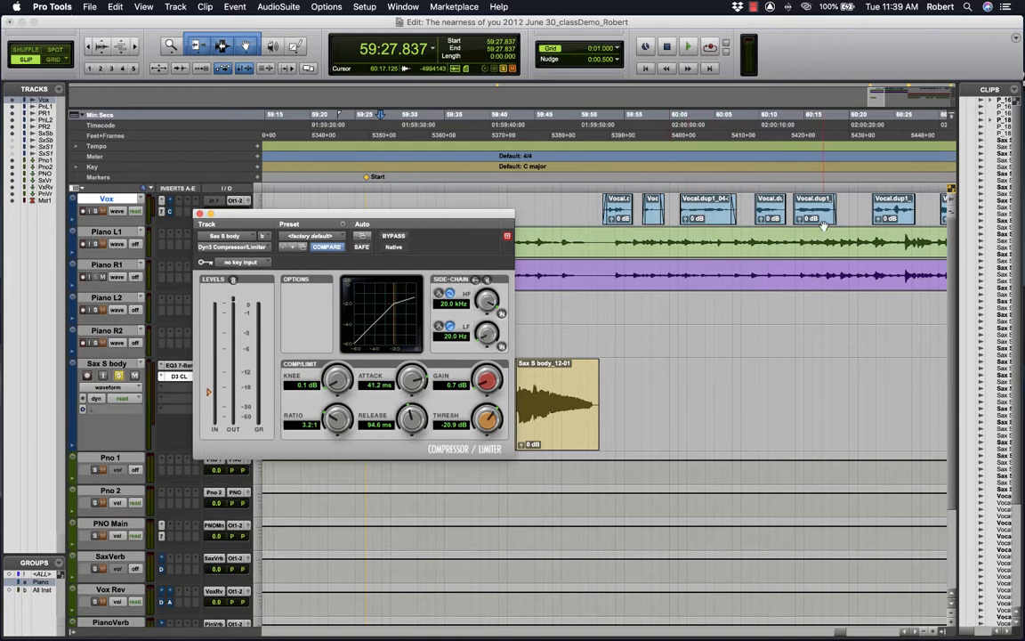
{"action": "scroll", "scroll_direction": "right", "scroll_amount": 3}
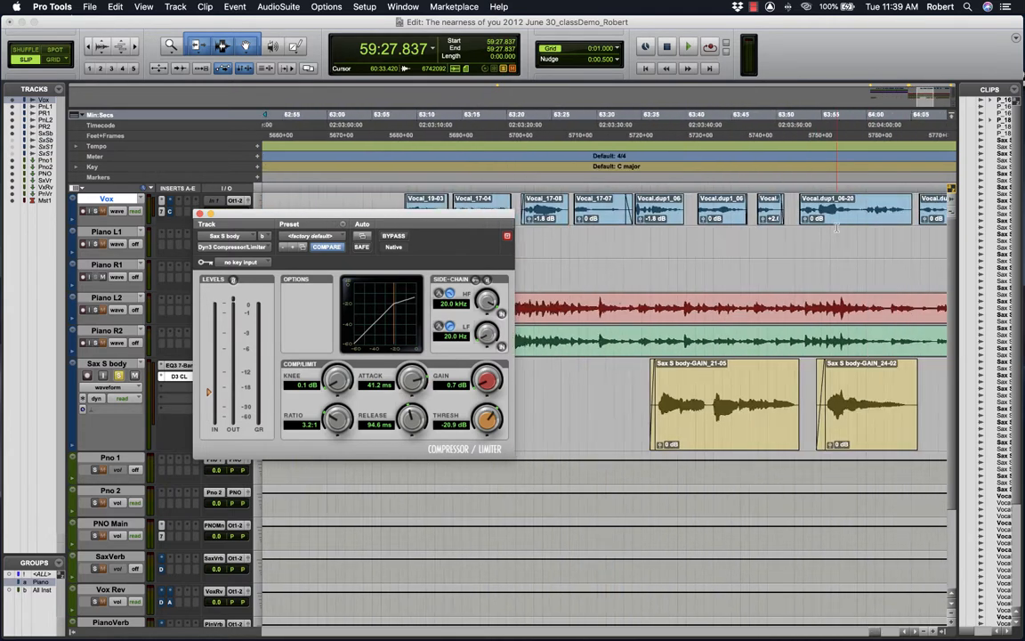
{"action": "scroll", "scroll_direction": "right", "scroll_amount": 3}
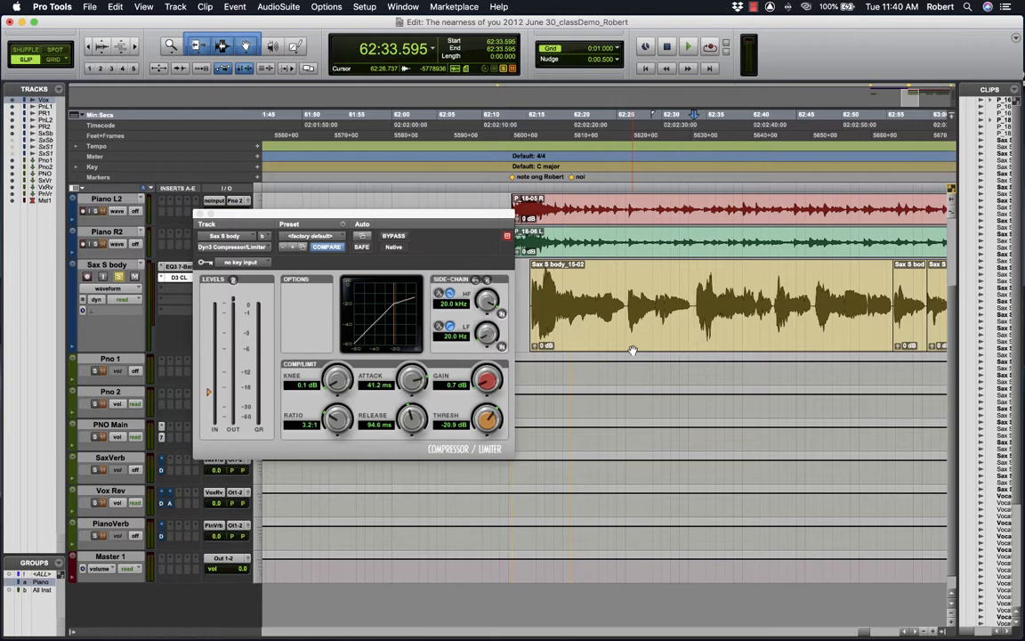
{"action": "mouse_move", "coordinate": [630, 347]}
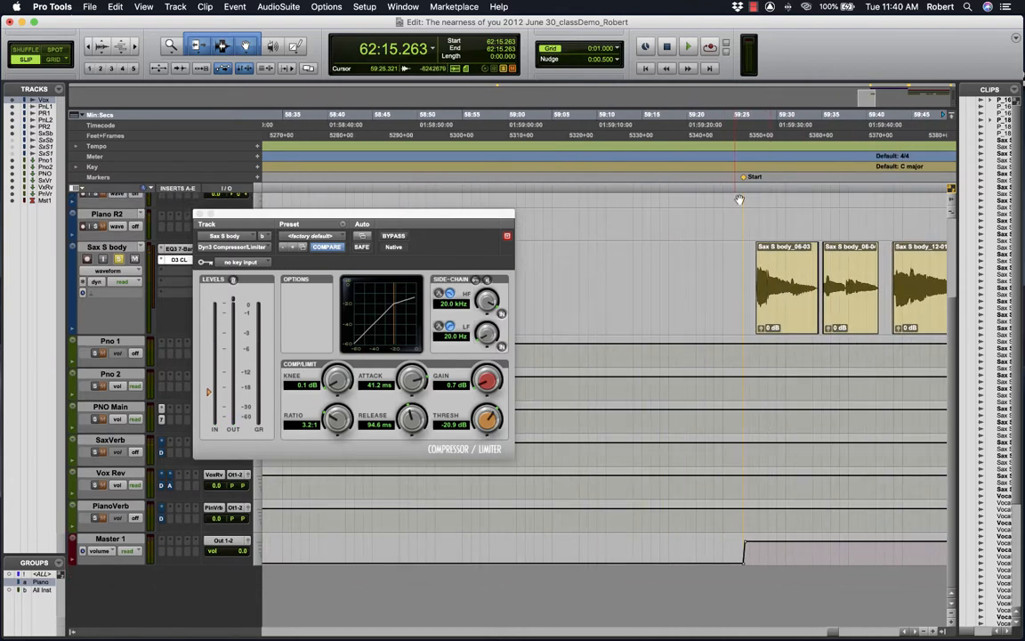
Set the ratio to 3.1:1 and raise the threshold to about -19.3 dB during playback
{"action": "left_click", "coordinate": [688, 47]}
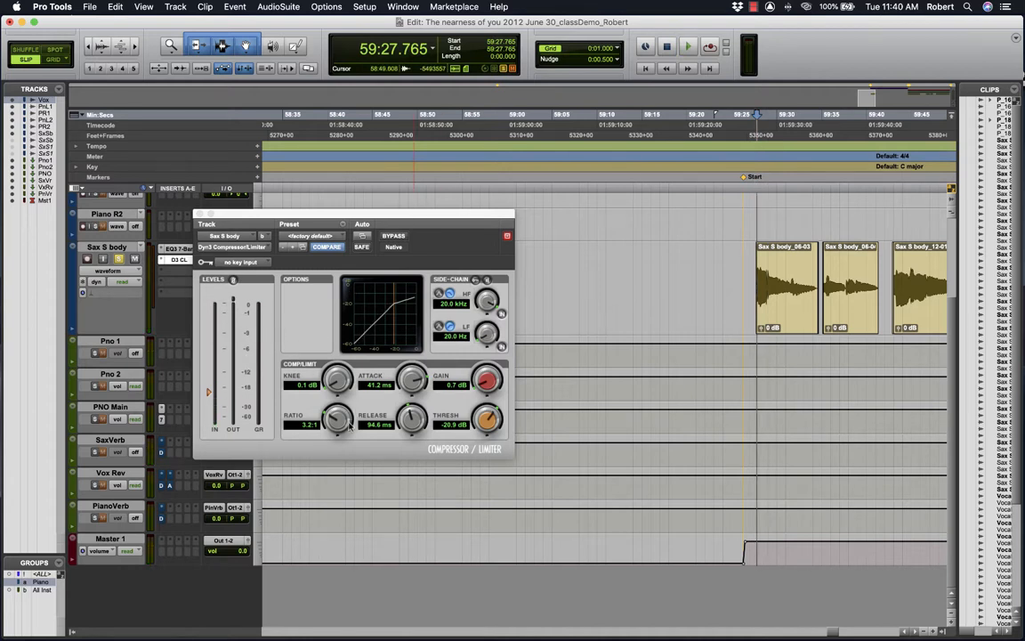
{"action": "left_click", "coordinate": [687, 46]}
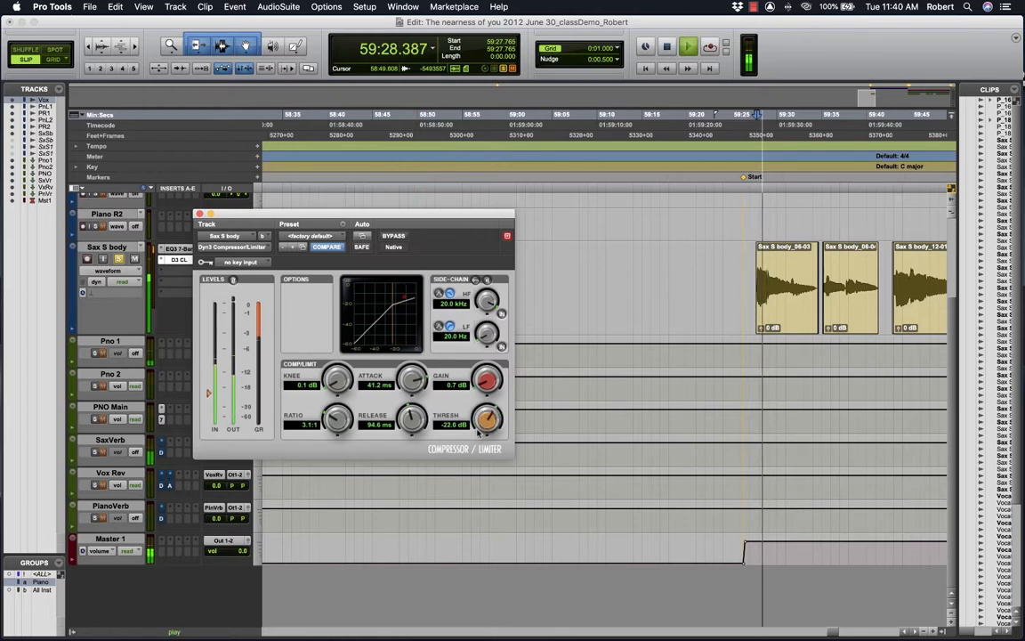
{"action": "left_click_drag", "start_coordinate": [487, 419], "coordinate": [487, 414]}
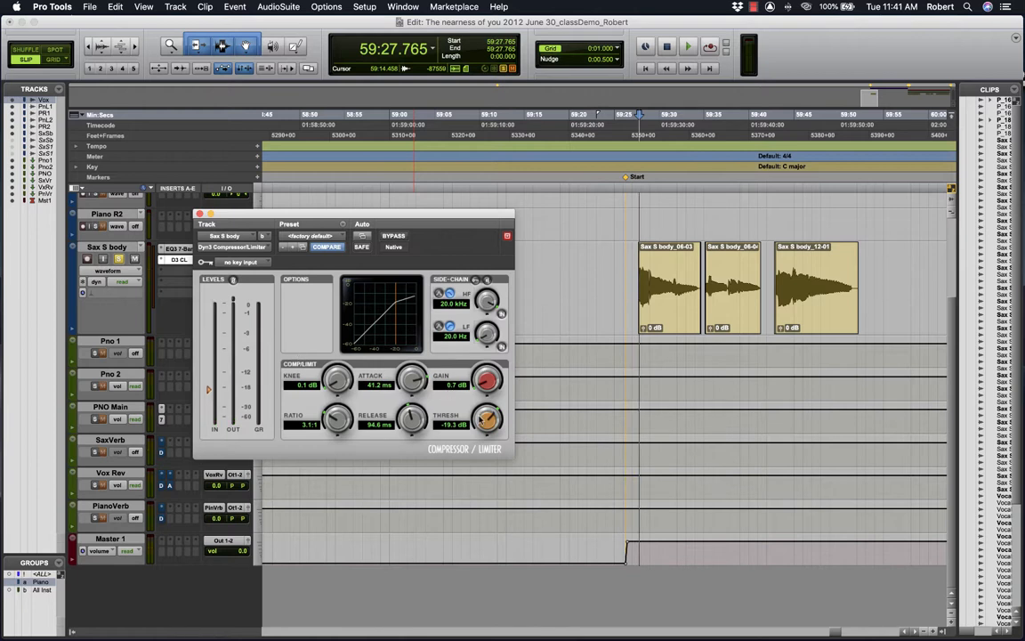
Soften the compressor knee to about 26.1 dB while auditioning playback
{"action": "left_click", "coordinate": [686, 46]}
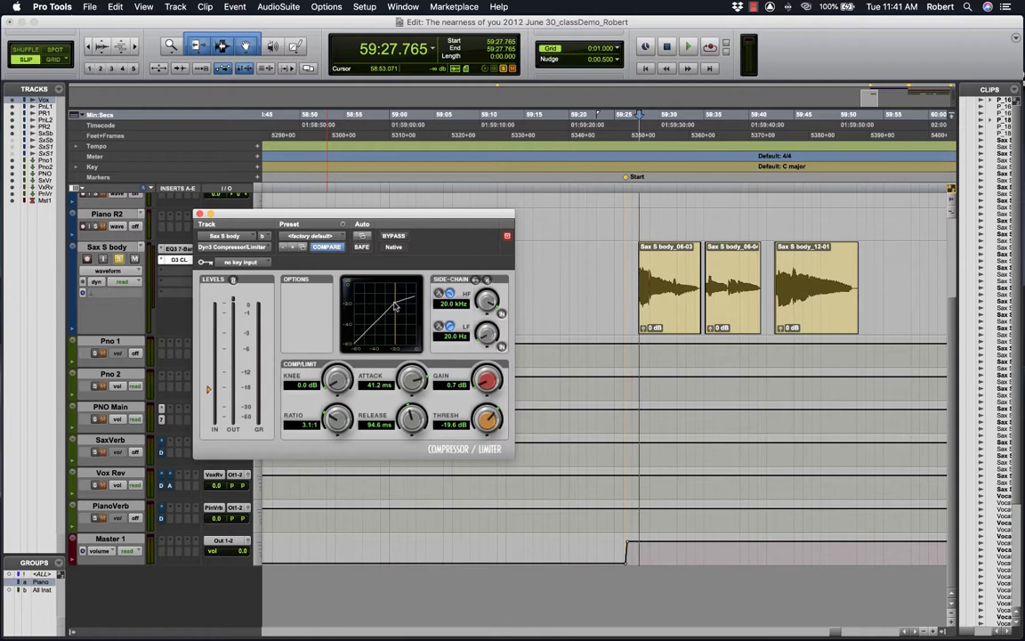
{"action": "left_click_drag", "start_coordinate": [337, 378], "coordinate": [333, 356]}
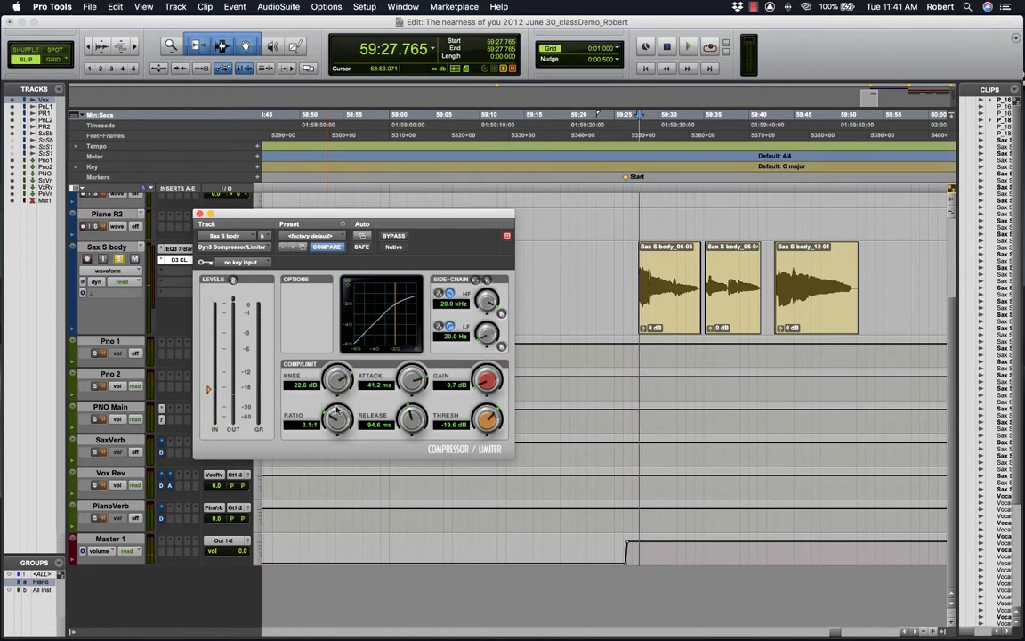
{"action": "left_click", "coordinate": [687, 46]}
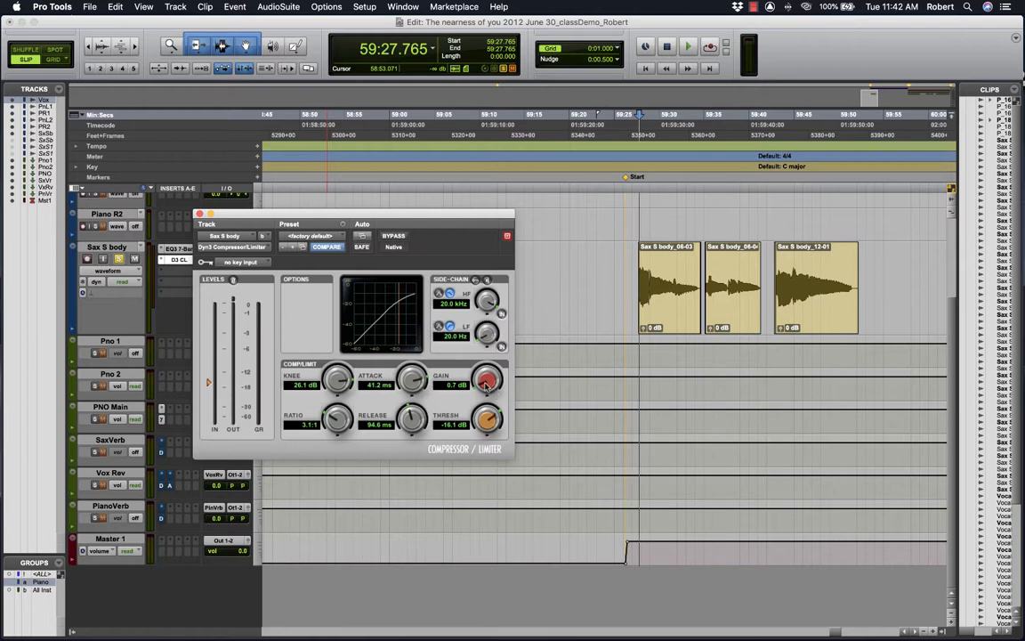
Raise the makeup gain gradually from 0.7 dB past 2.7 dB to 2.9 dB
{"action": "left_click_drag", "start_coordinate": [486, 380], "coordinate": [486, 374]}
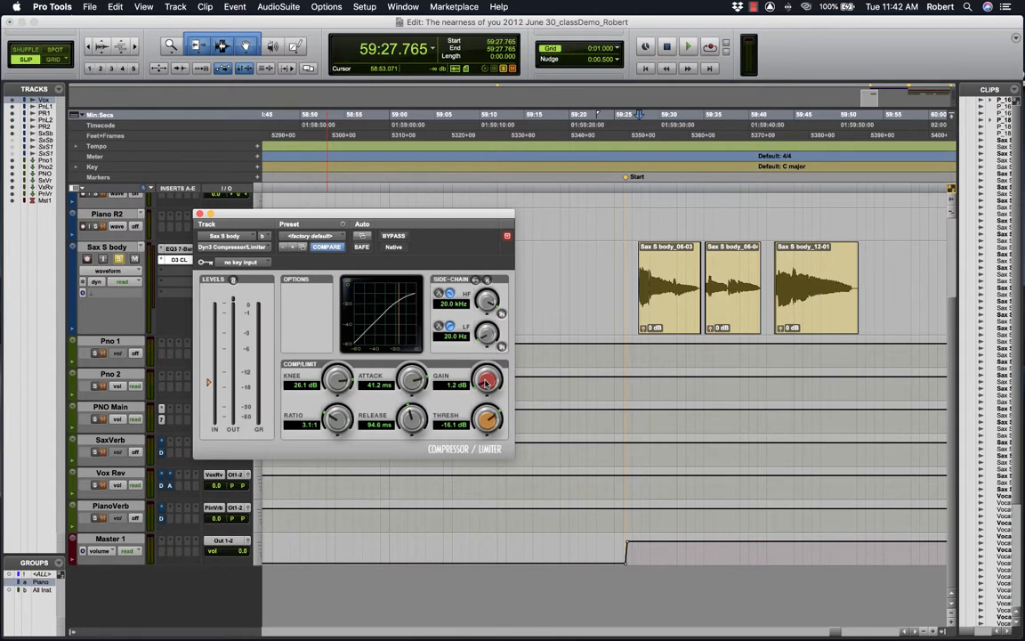
{"action": "left_click_drag", "start_coordinate": [487, 383], "coordinate": [487, 378]}
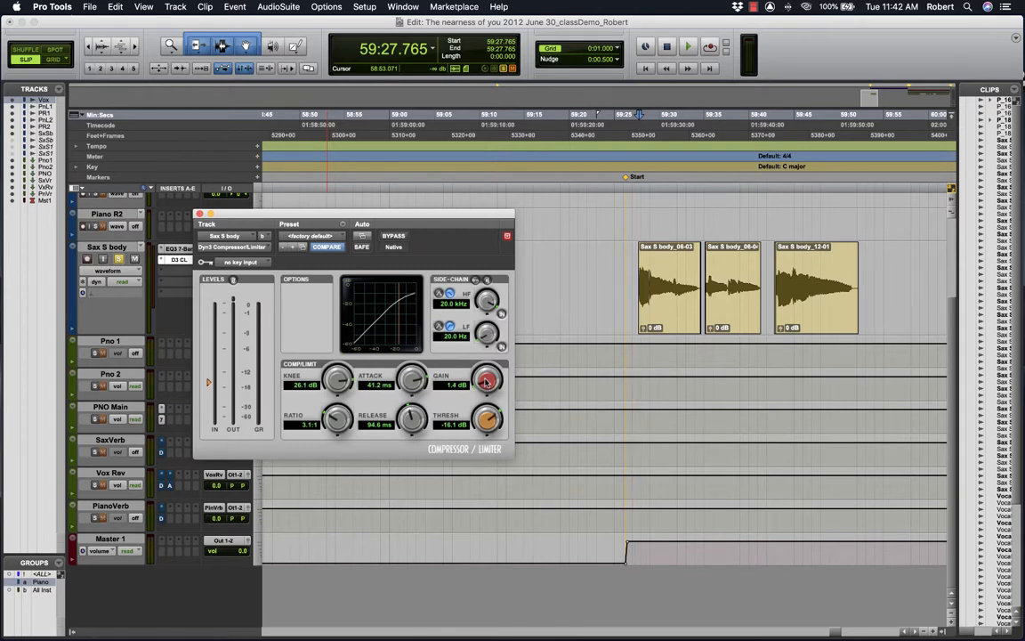
{"action": "left_click_drag", "start_coordinate": [486, 378], "coordinate": [486, 370]}
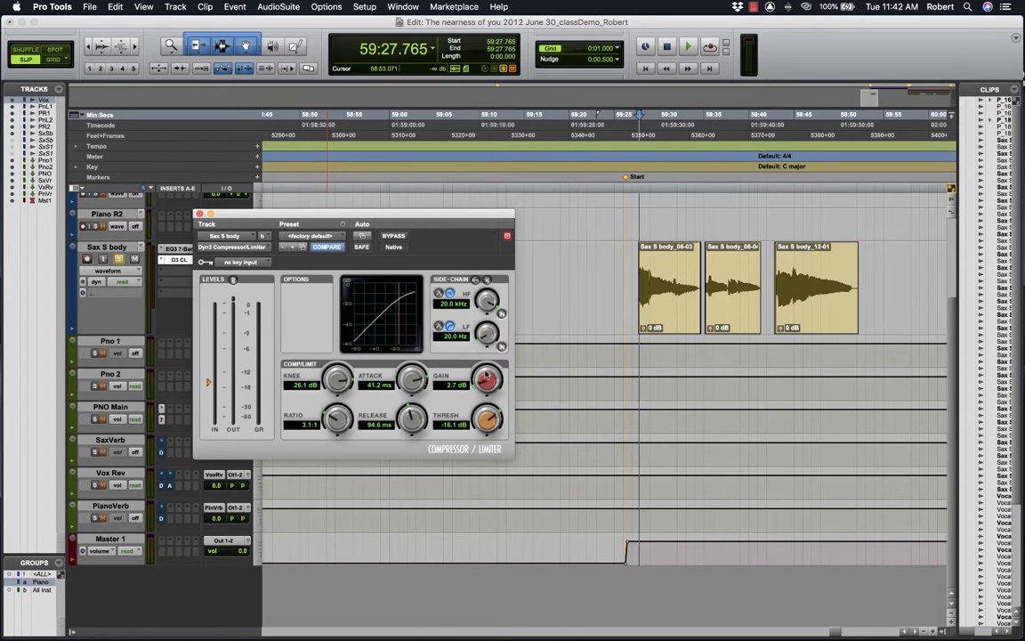
{"action": "left_click", "coordinate": [688, 46]}
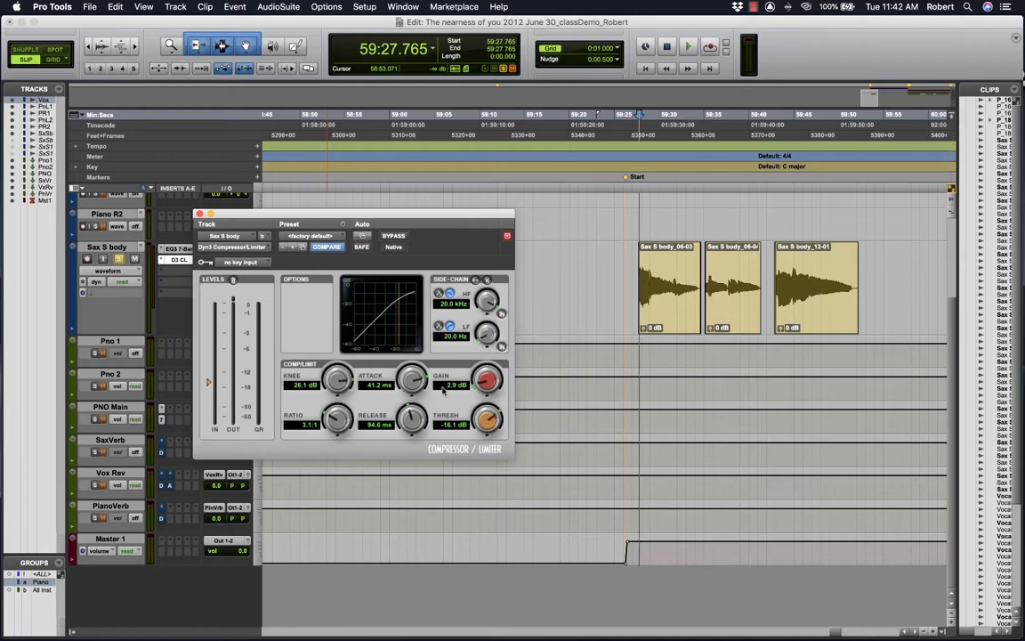
{"action": "mouse_move", "coordinate": [413, 356]}
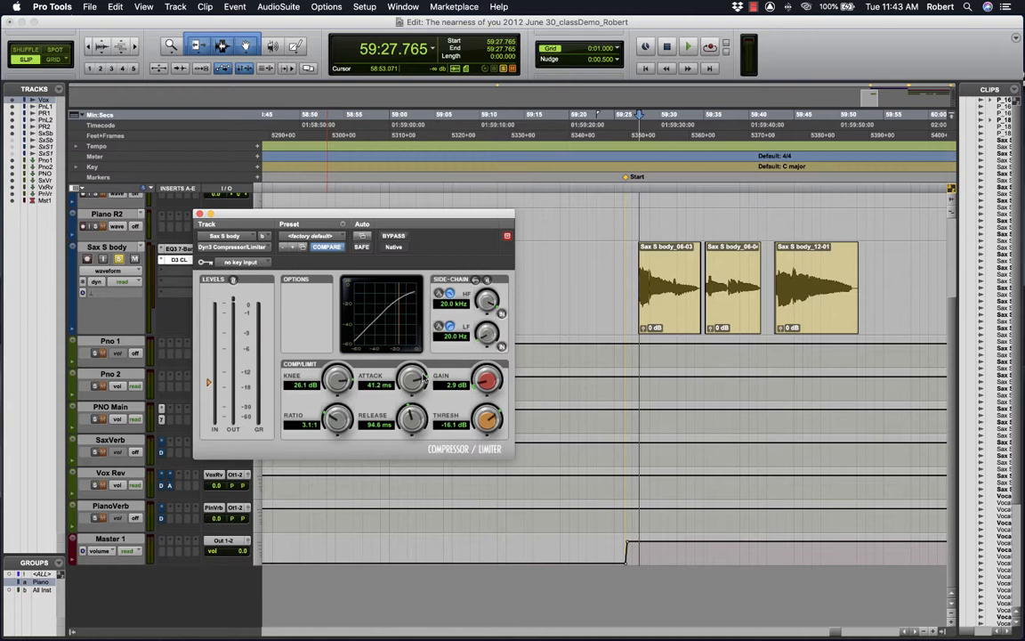
{"action": "mouse_move", "coordinate": [406, 428]}
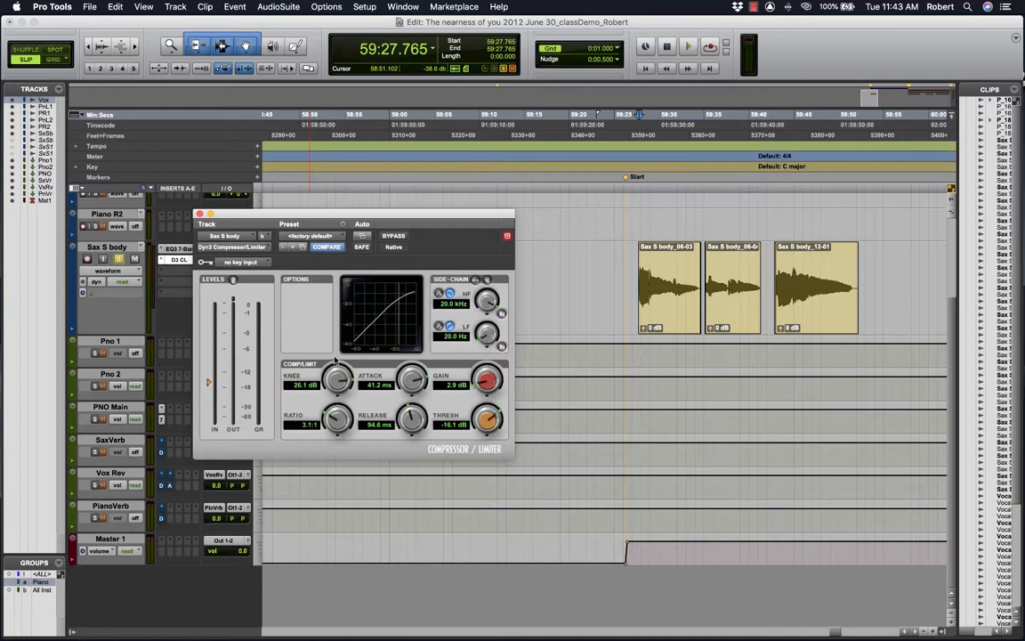
{"action": "mouse_move", "coordinate": [399, 305]}
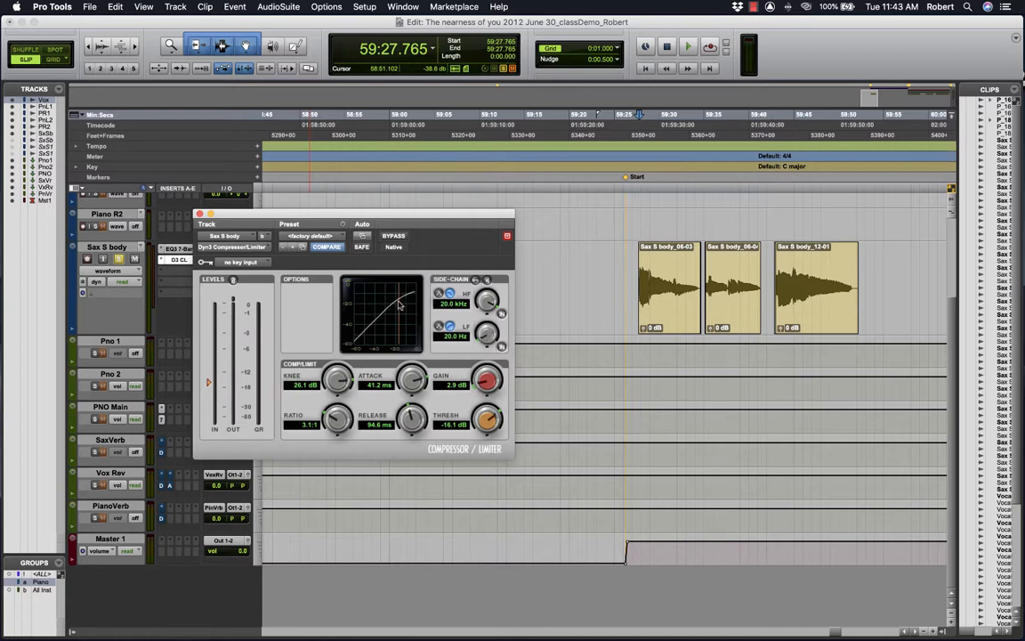